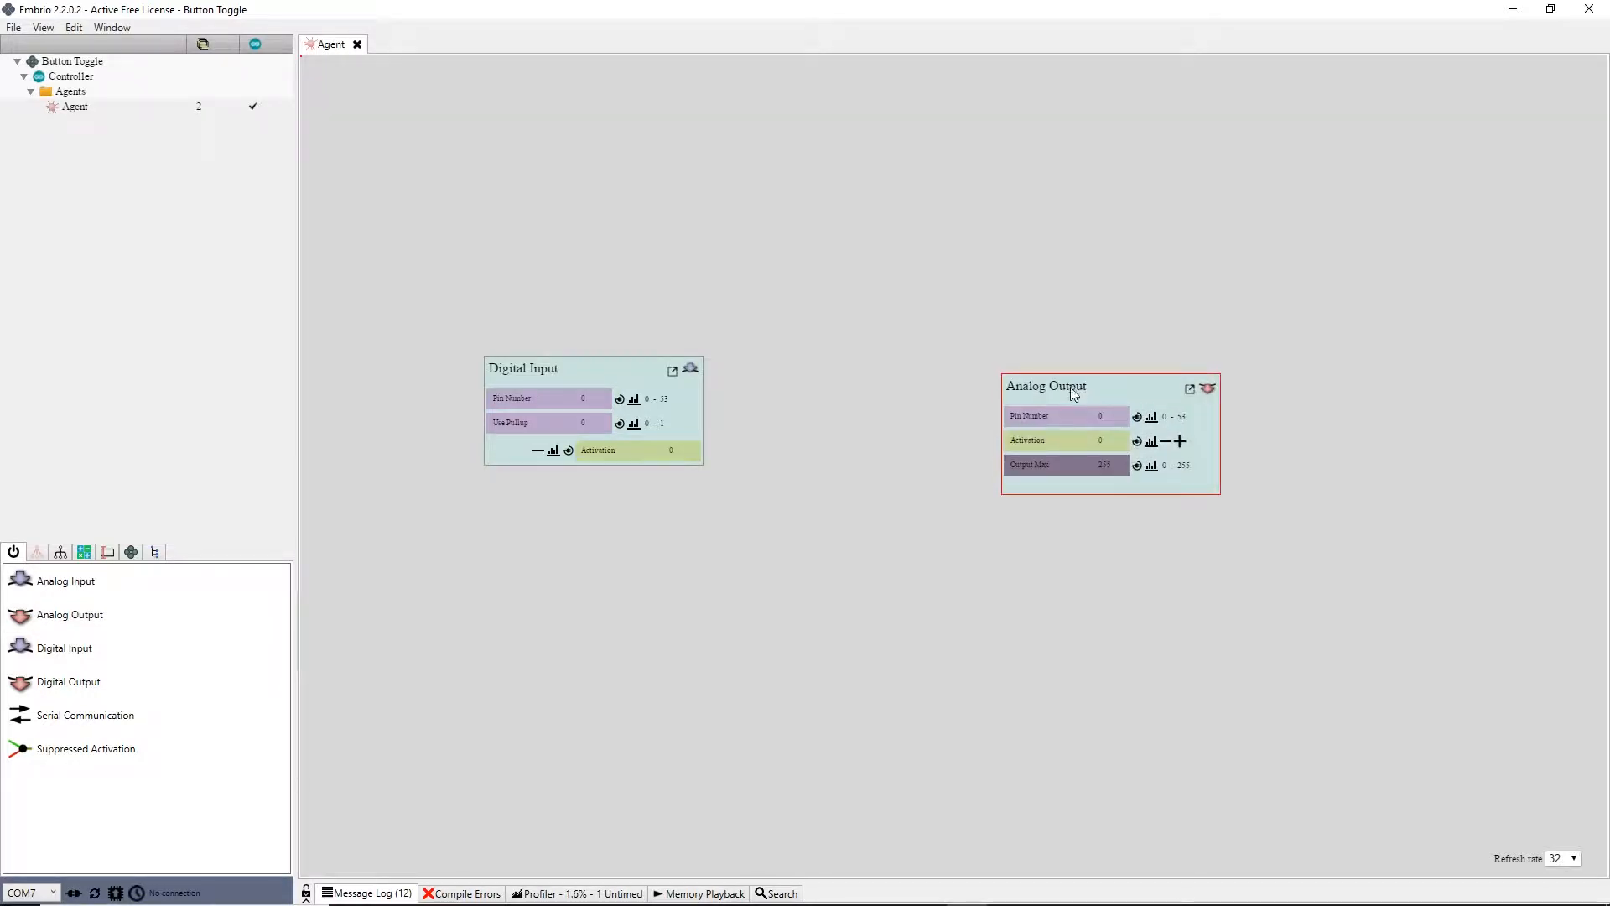
- Set the Digital Input node to pin 2 and the Analog Output node to pin 3
left_click(1066, 416)
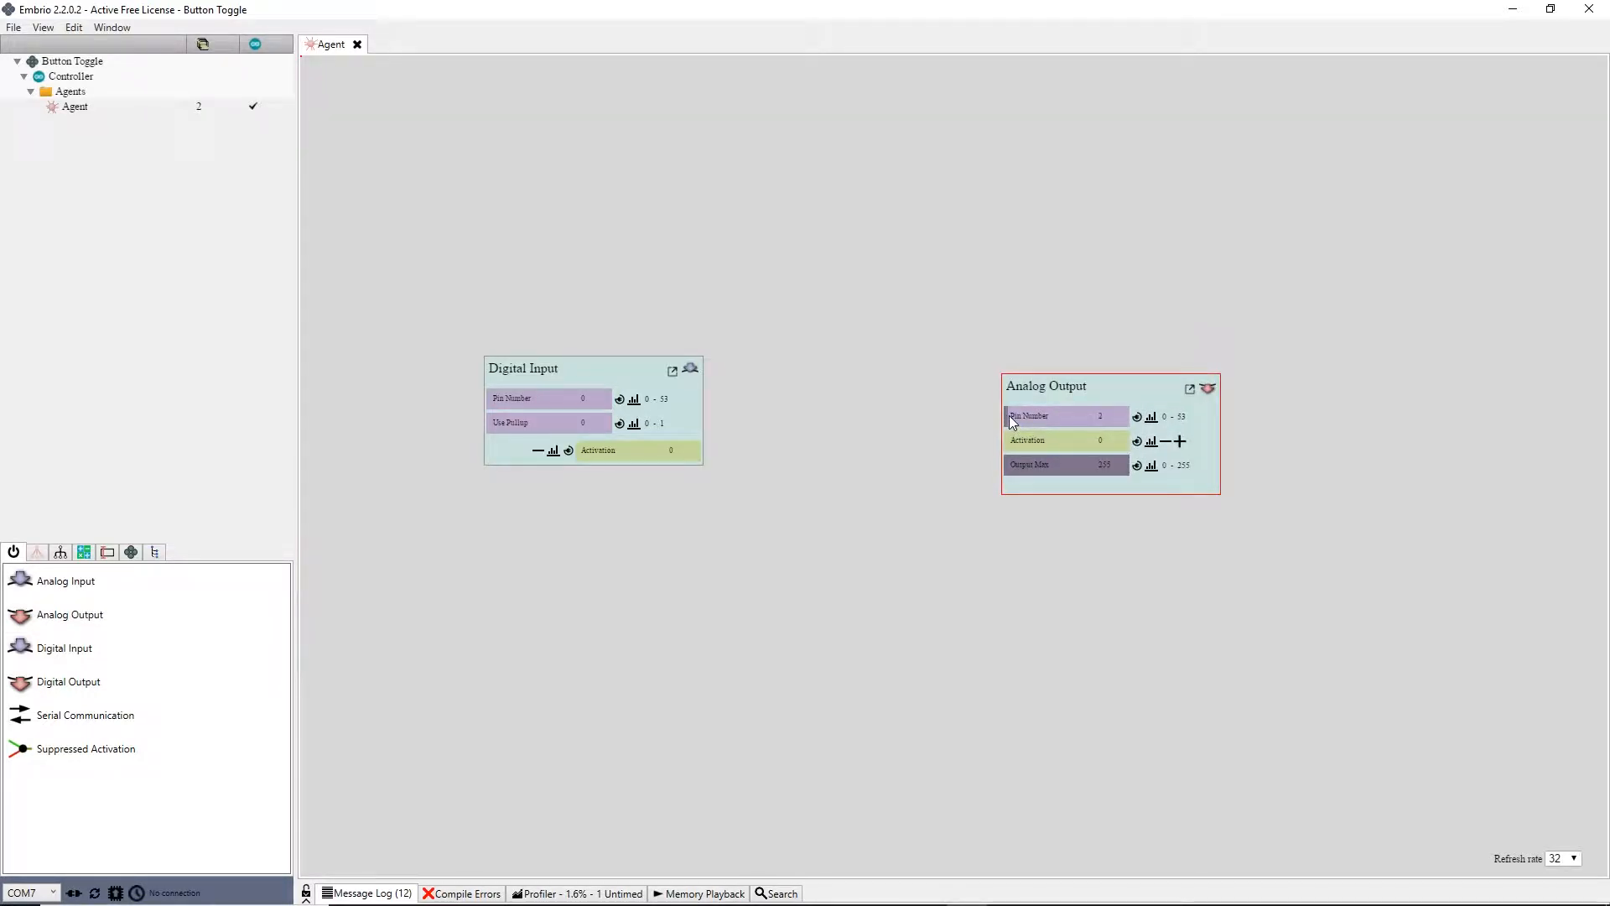
left_click(1099, 416)
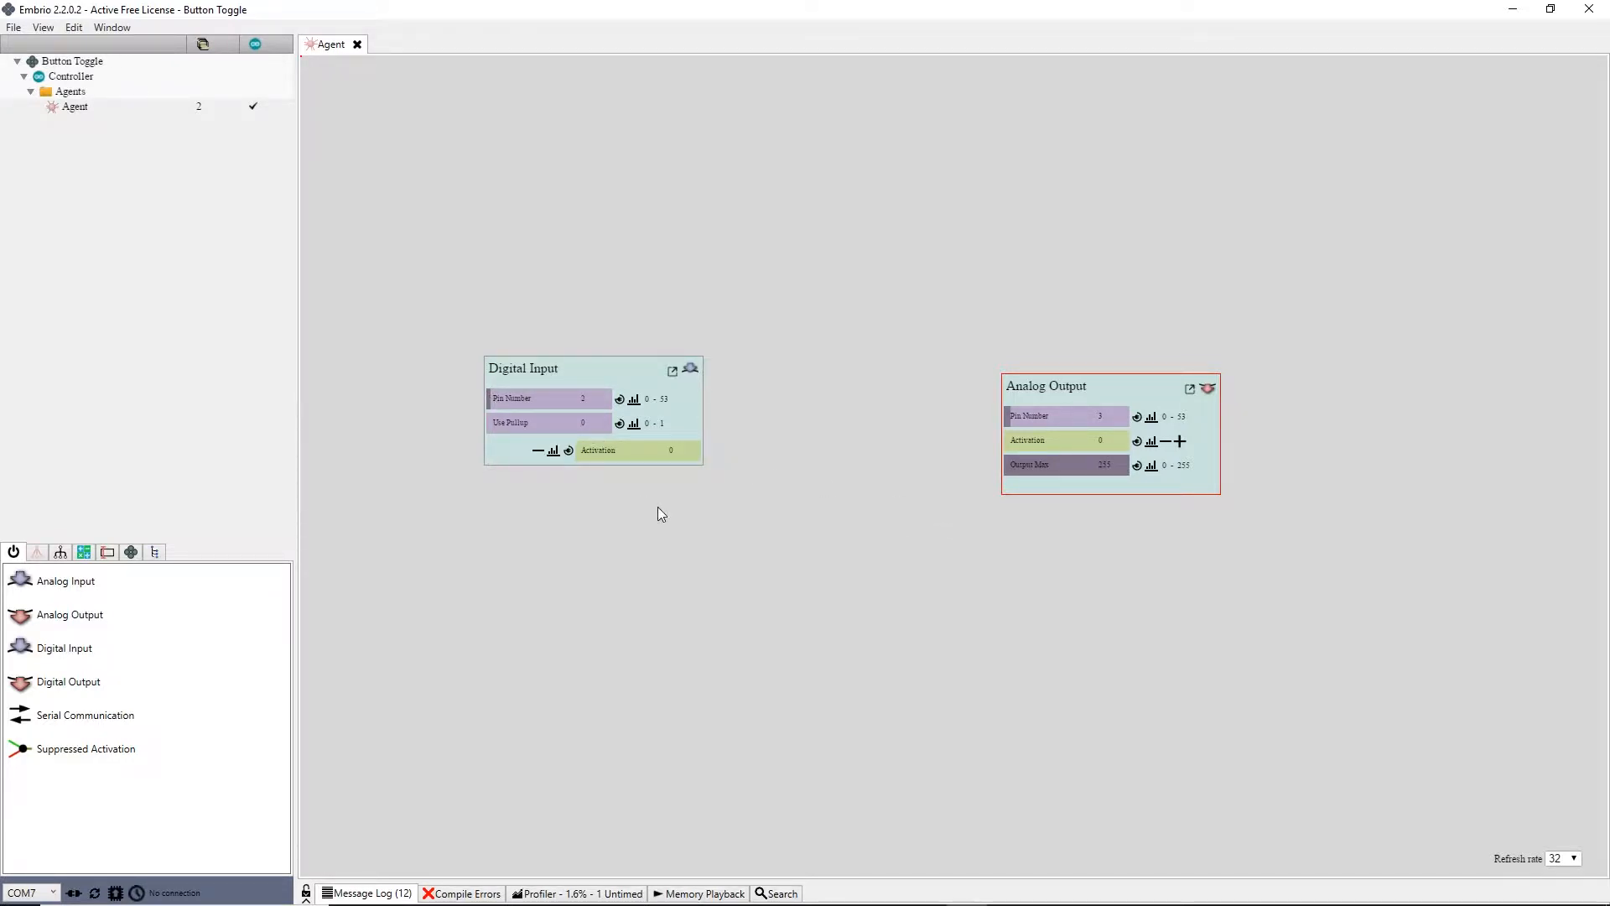
- Upload and connect to the board on COM7 from the status bar
left_click(73, 892)
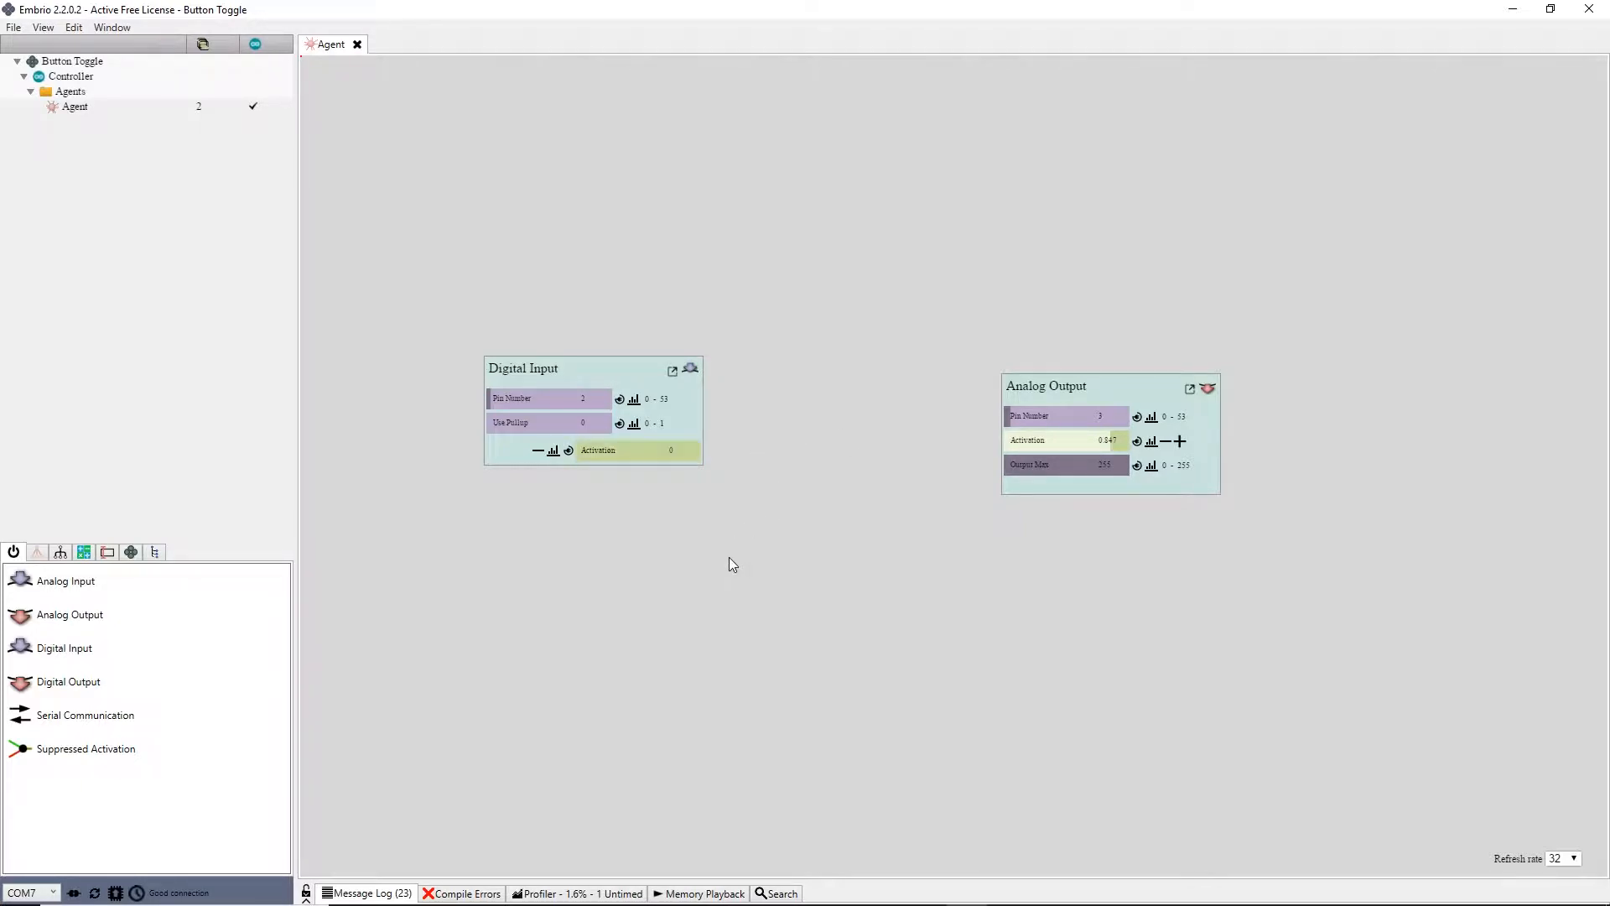
mouse_move(778, 541)
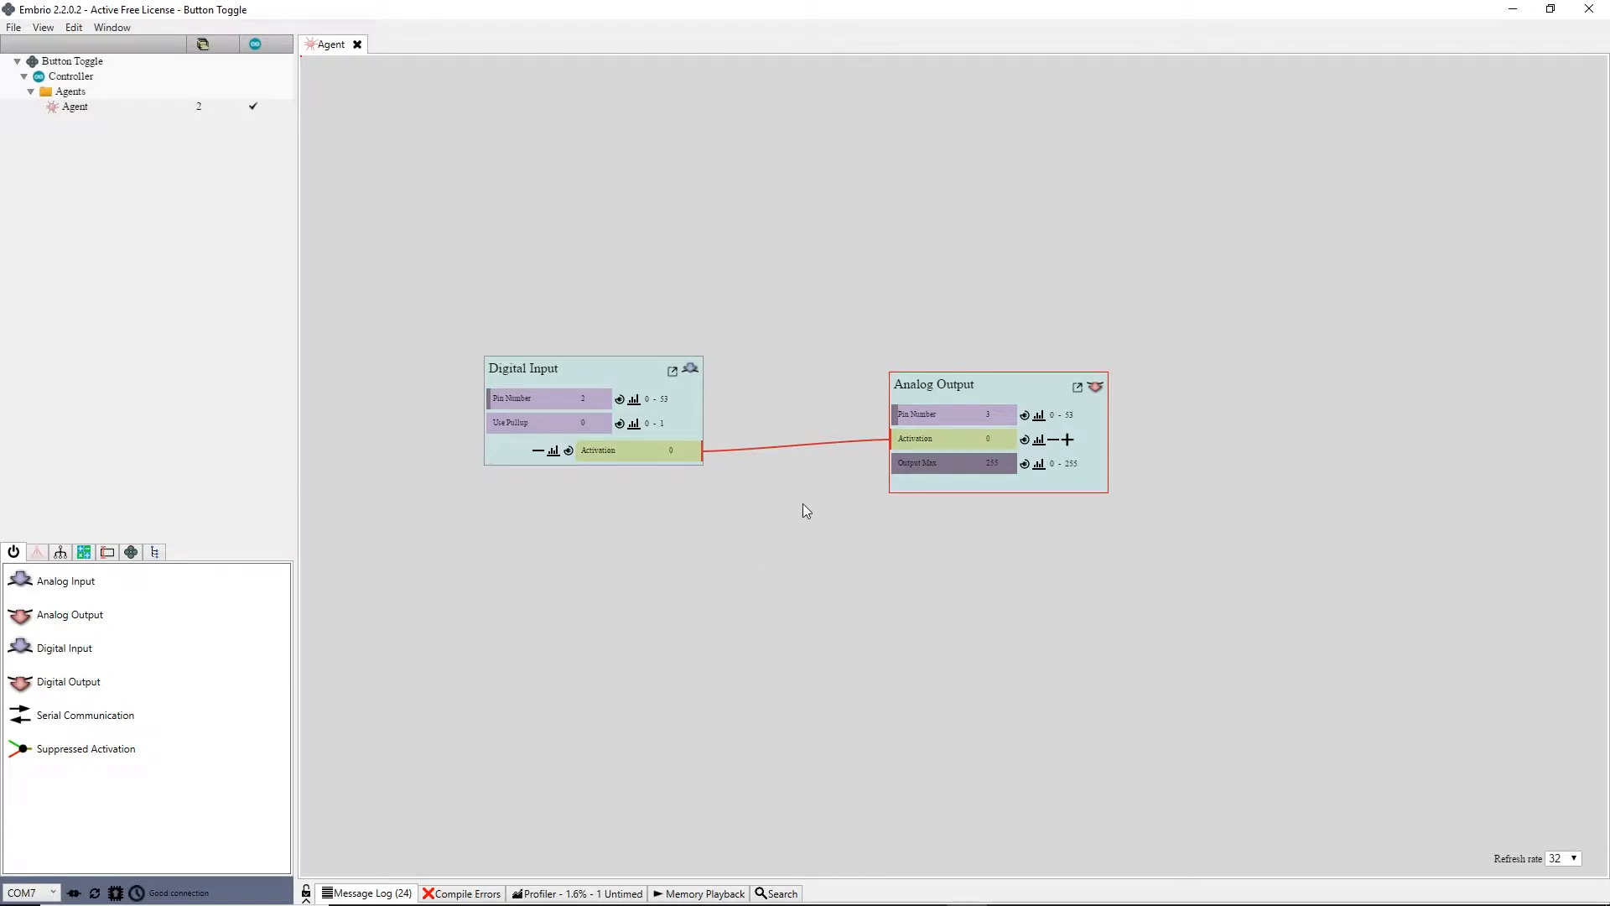
mouse_move(795, 430)
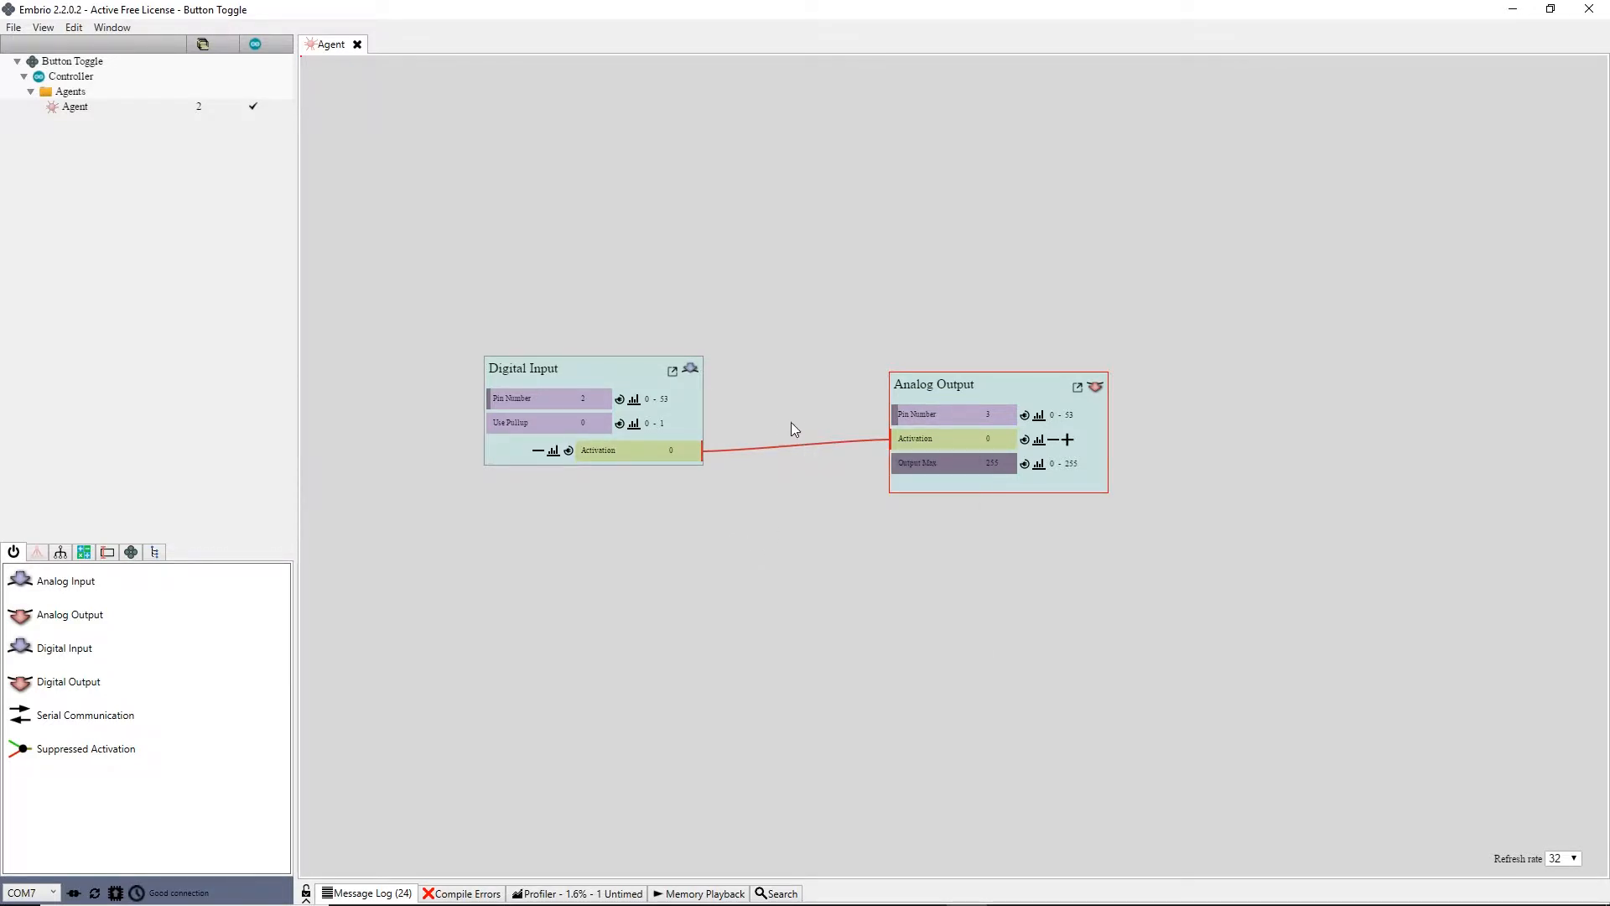
- Remove the link between the Digital Input and Analog Output activations
right_click(801, 442)
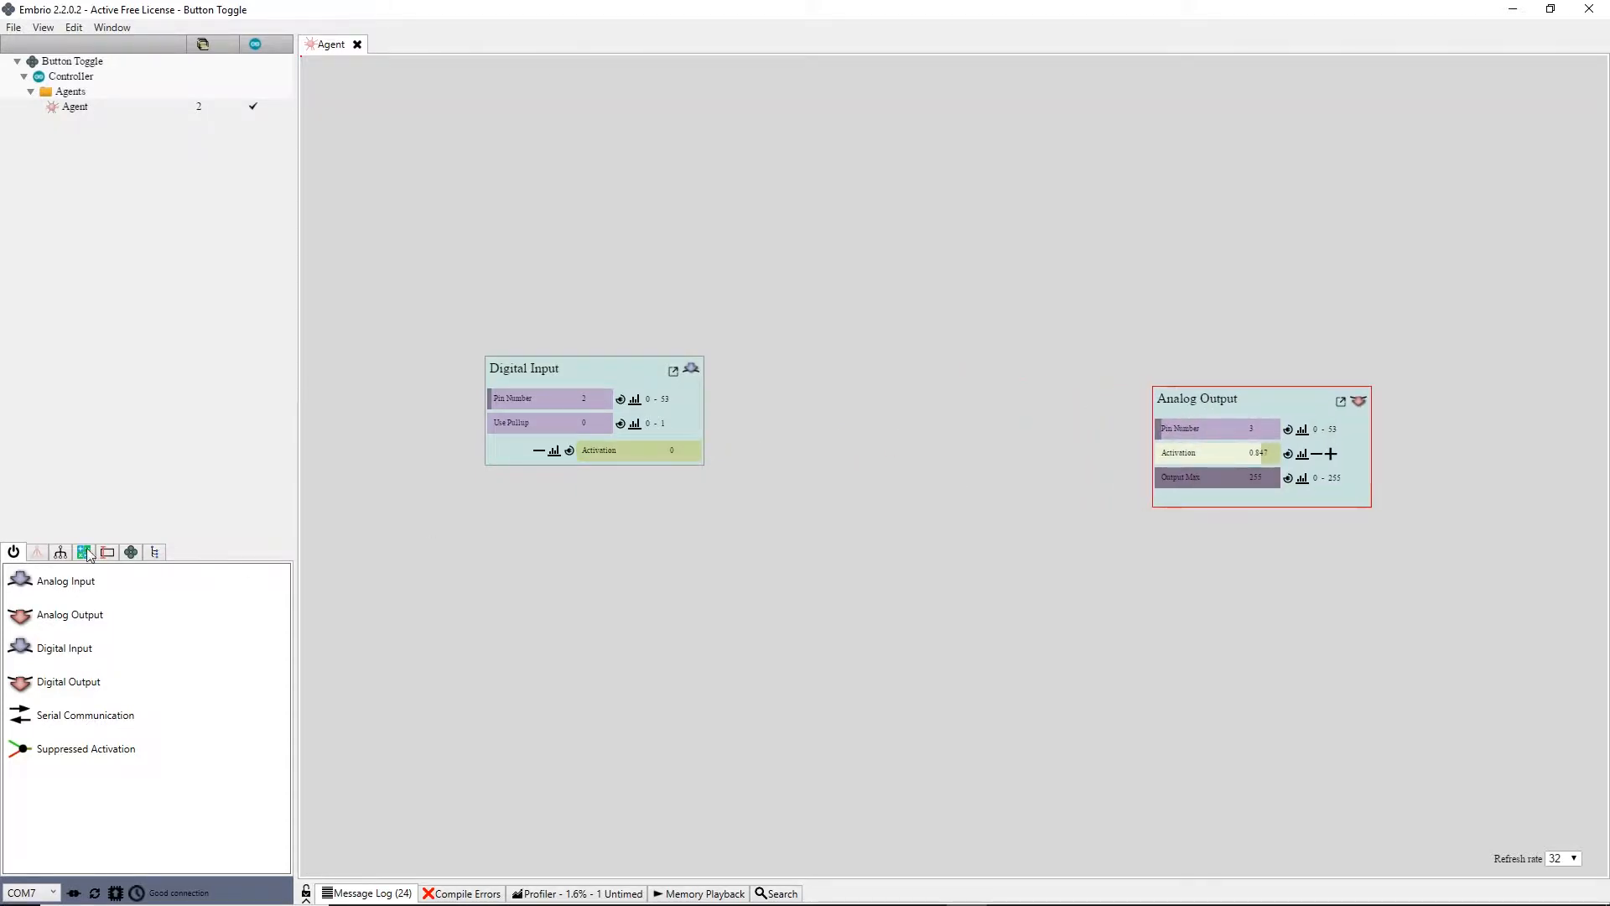
- Show the flow control components, such as Switch and Multi Step, in the library
left_click(59, 552)
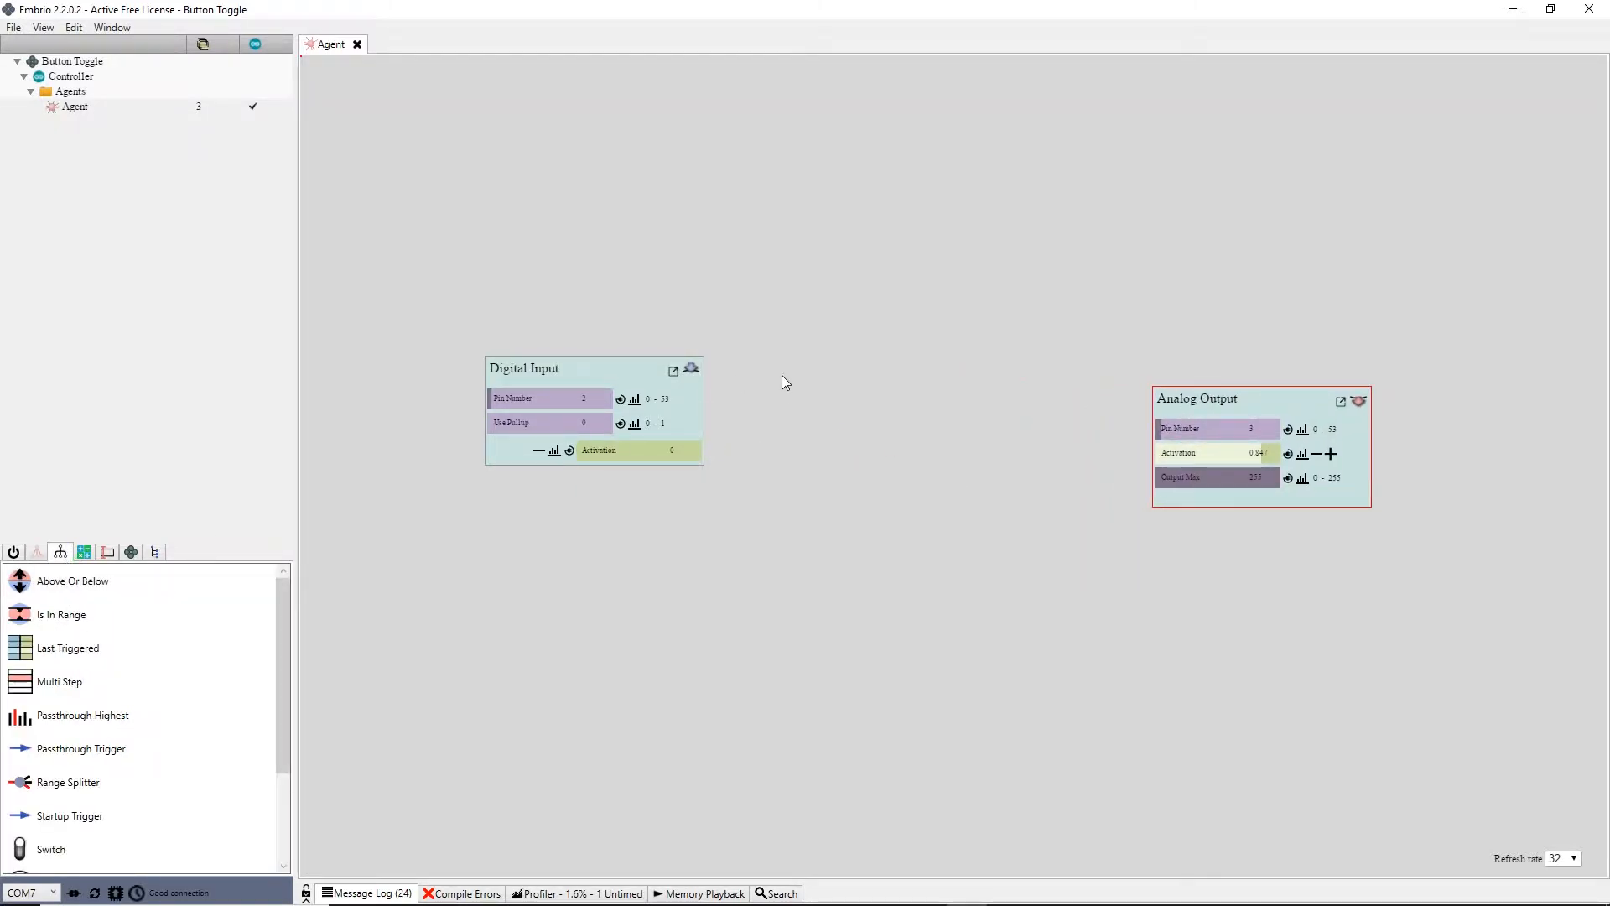